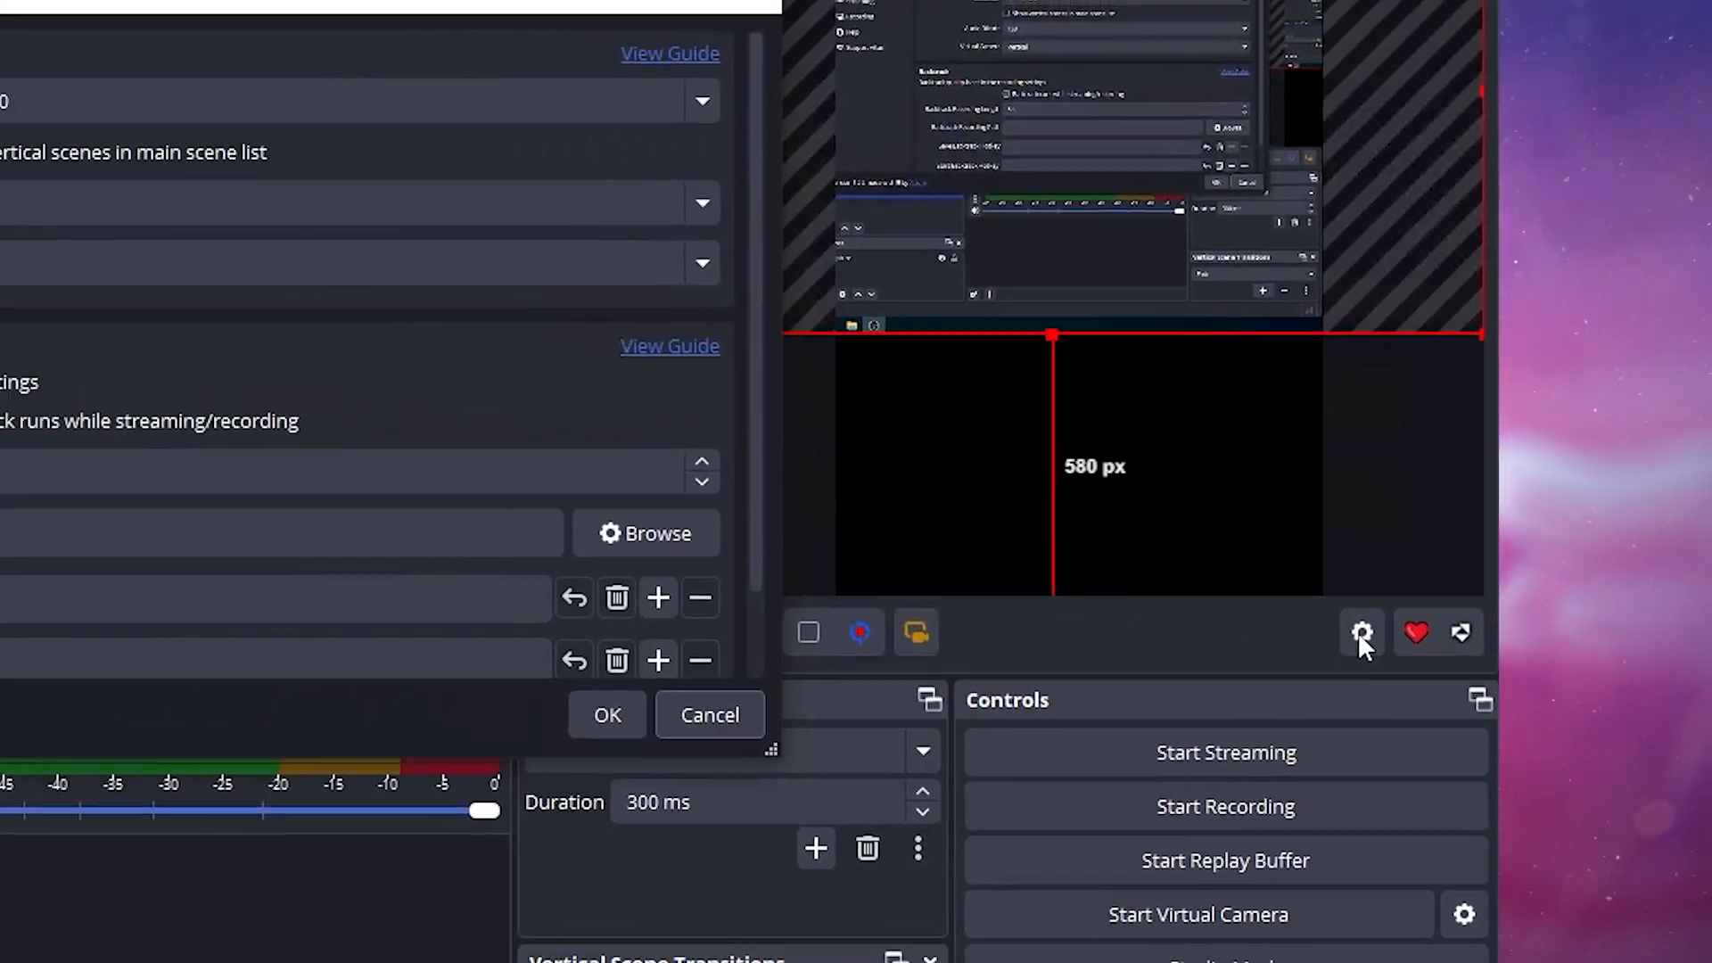
Set the Backtrack recording length to 20 seconds in Vertical Settings.
click(1361, 633)
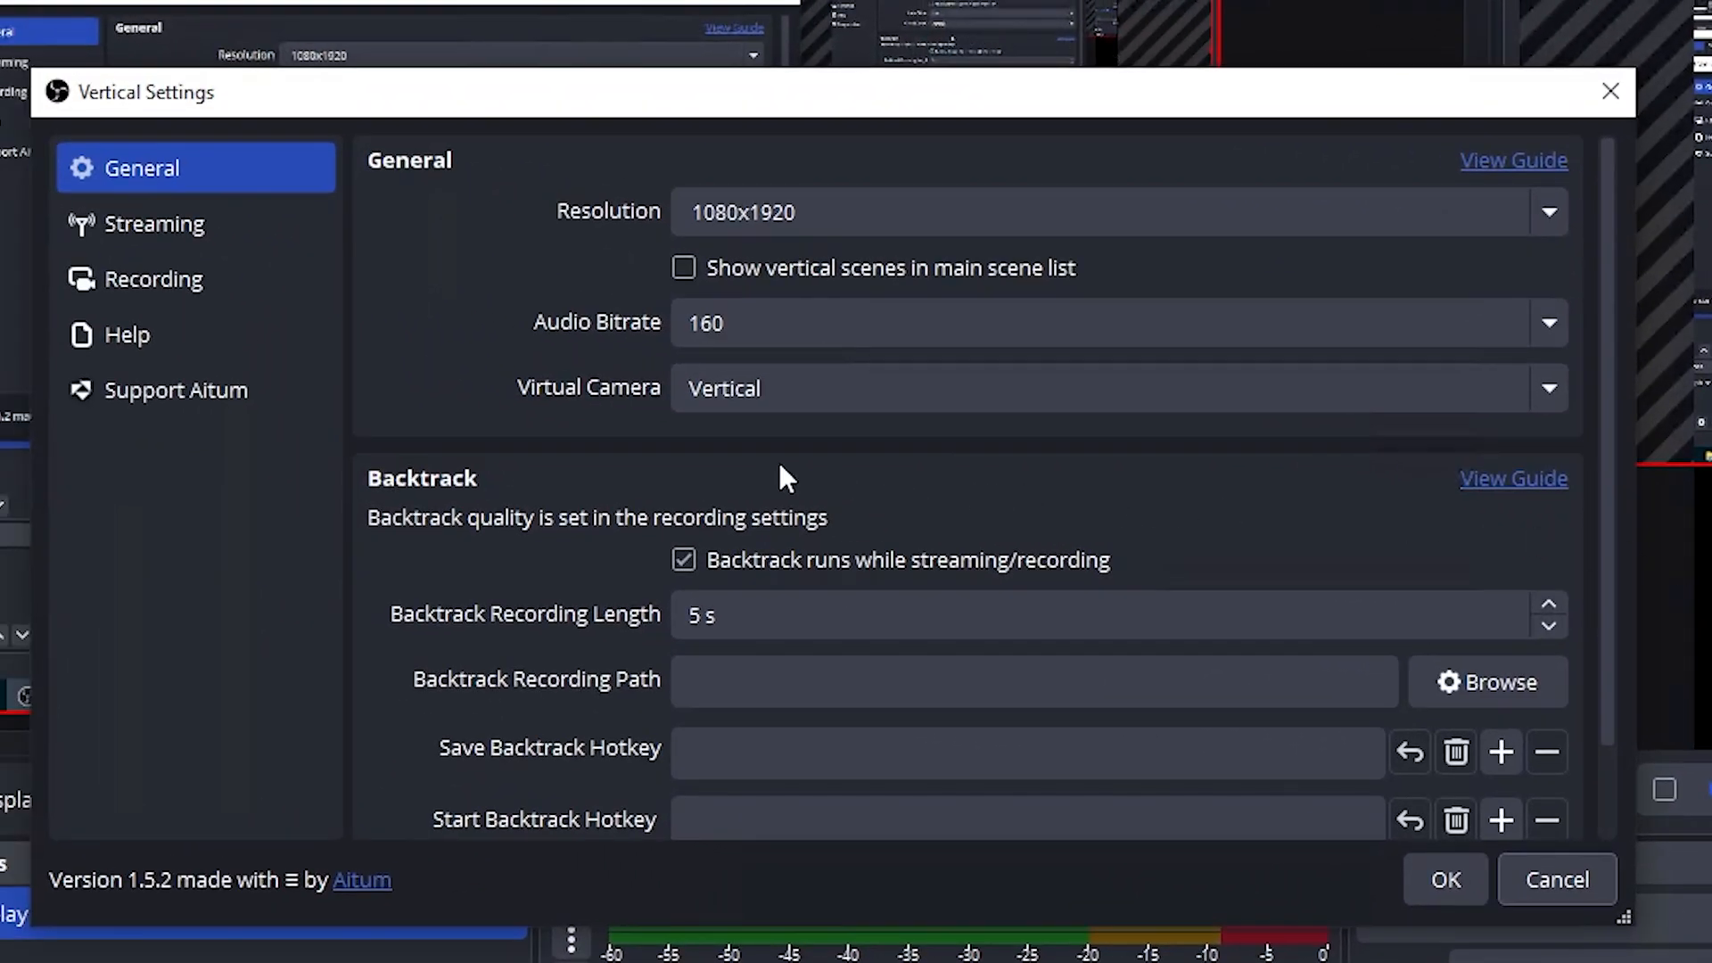
scroll(down, 3)
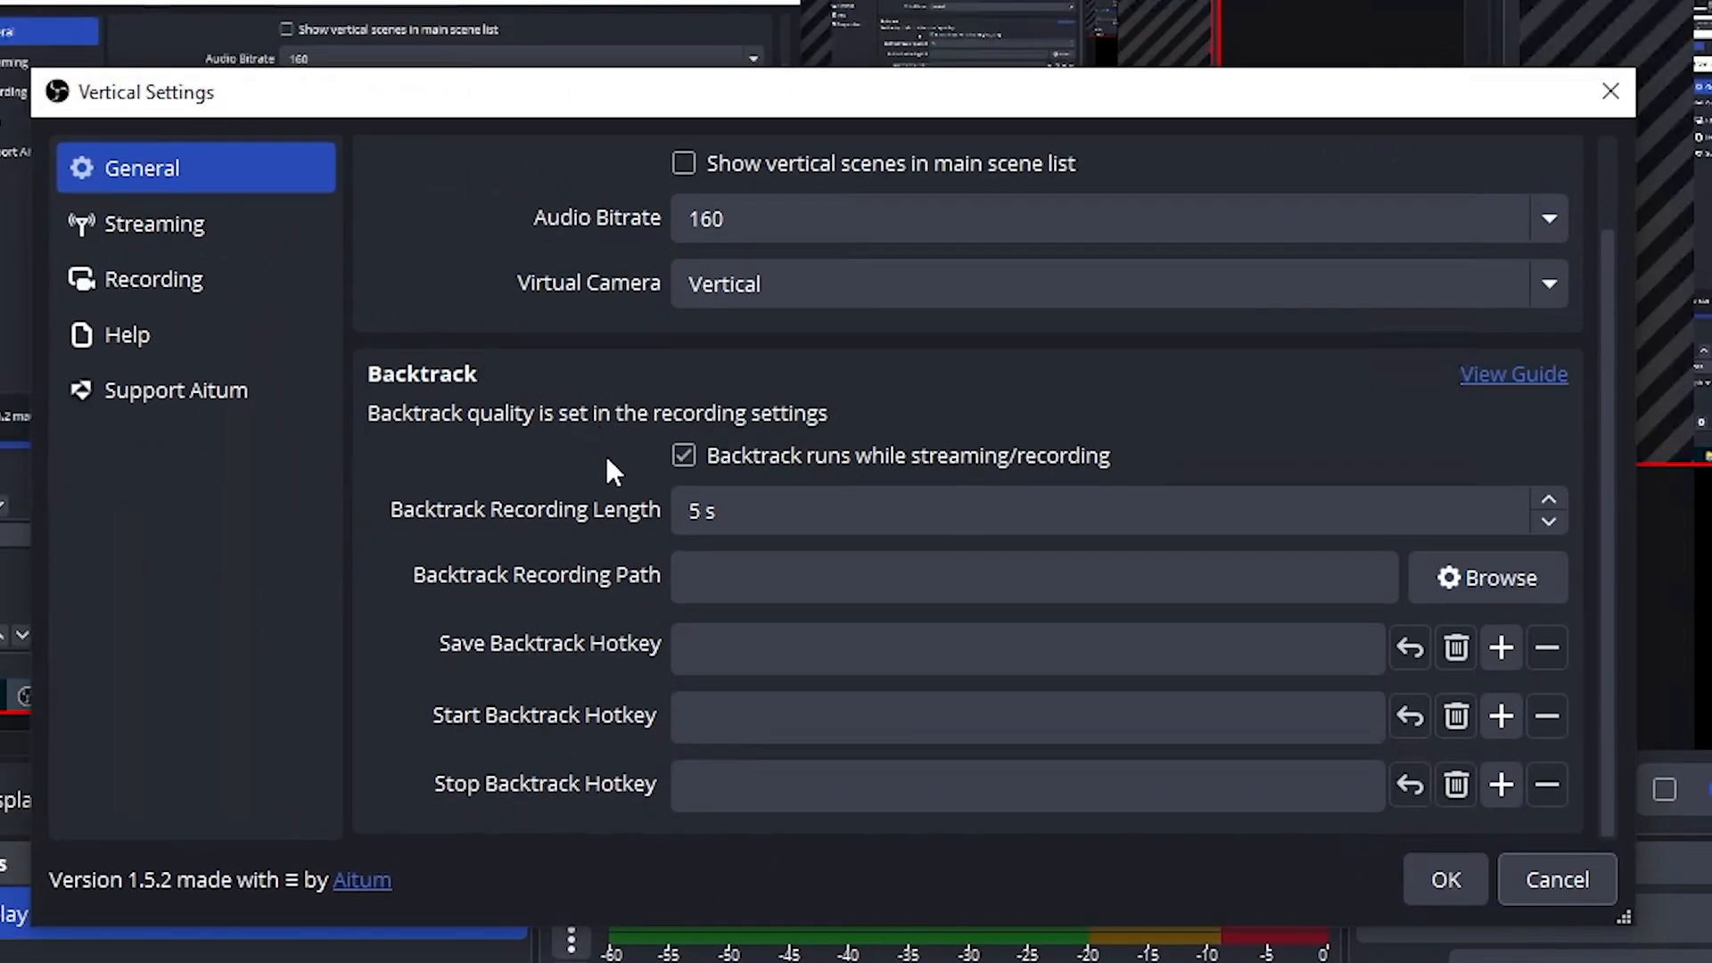
text(20)
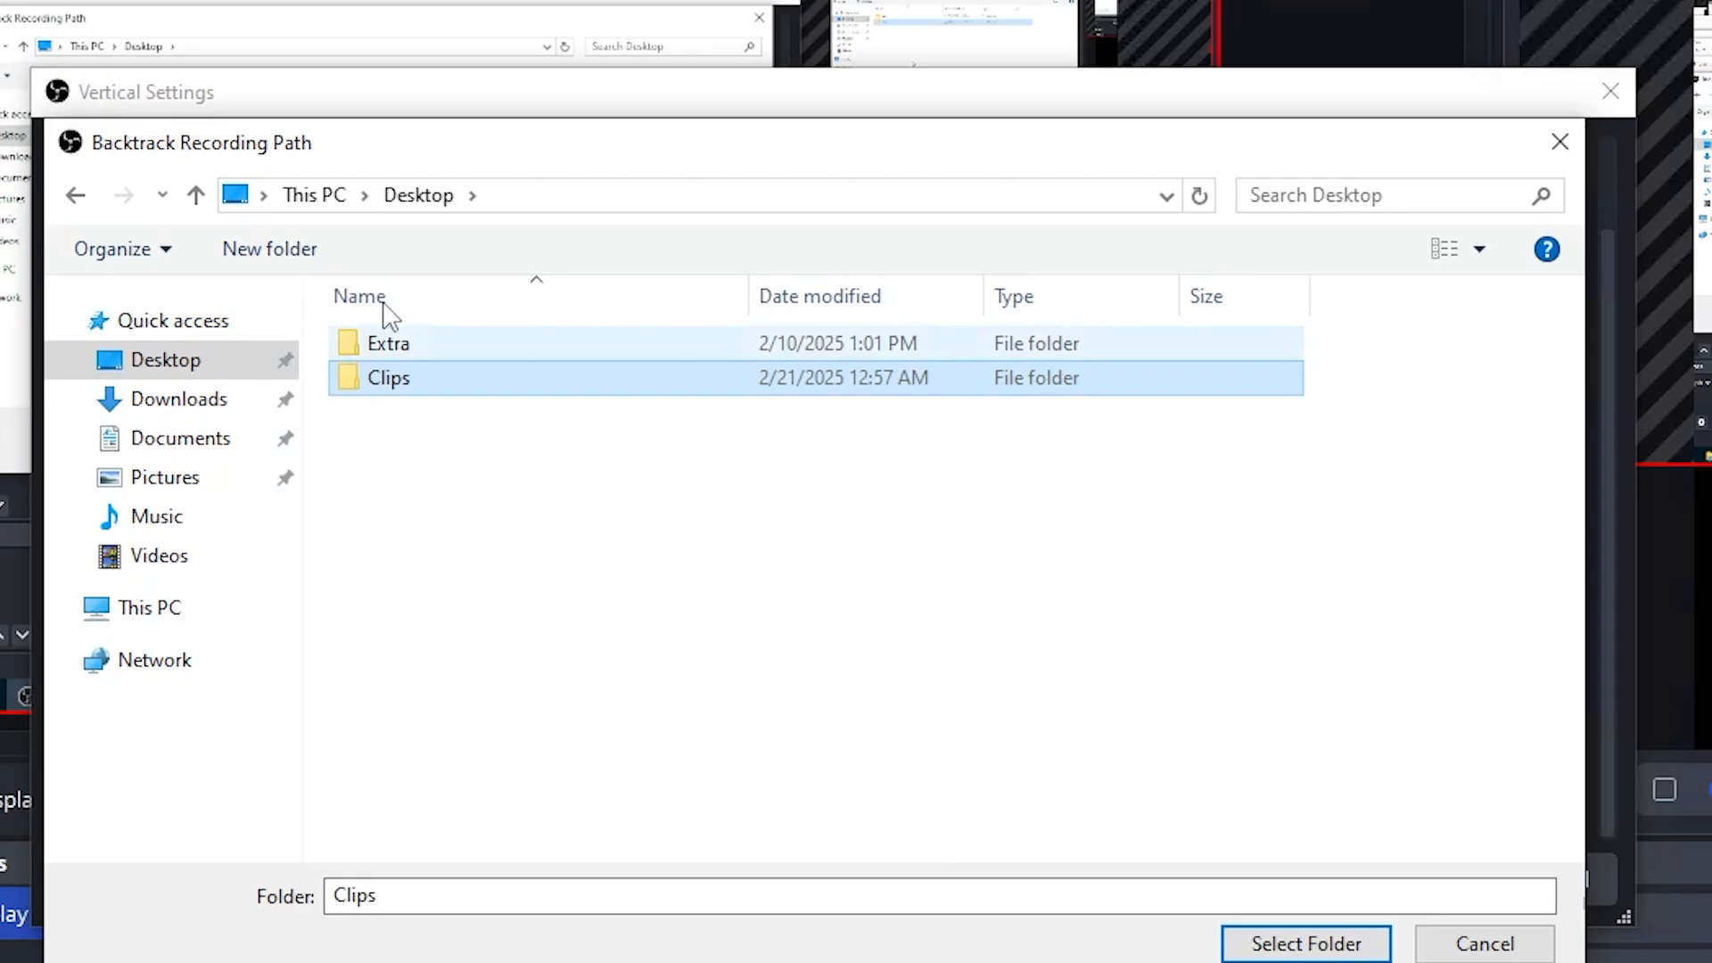
Choose the Desktop Clips folder as the Backtrack recording path.
double_click(388, 376)
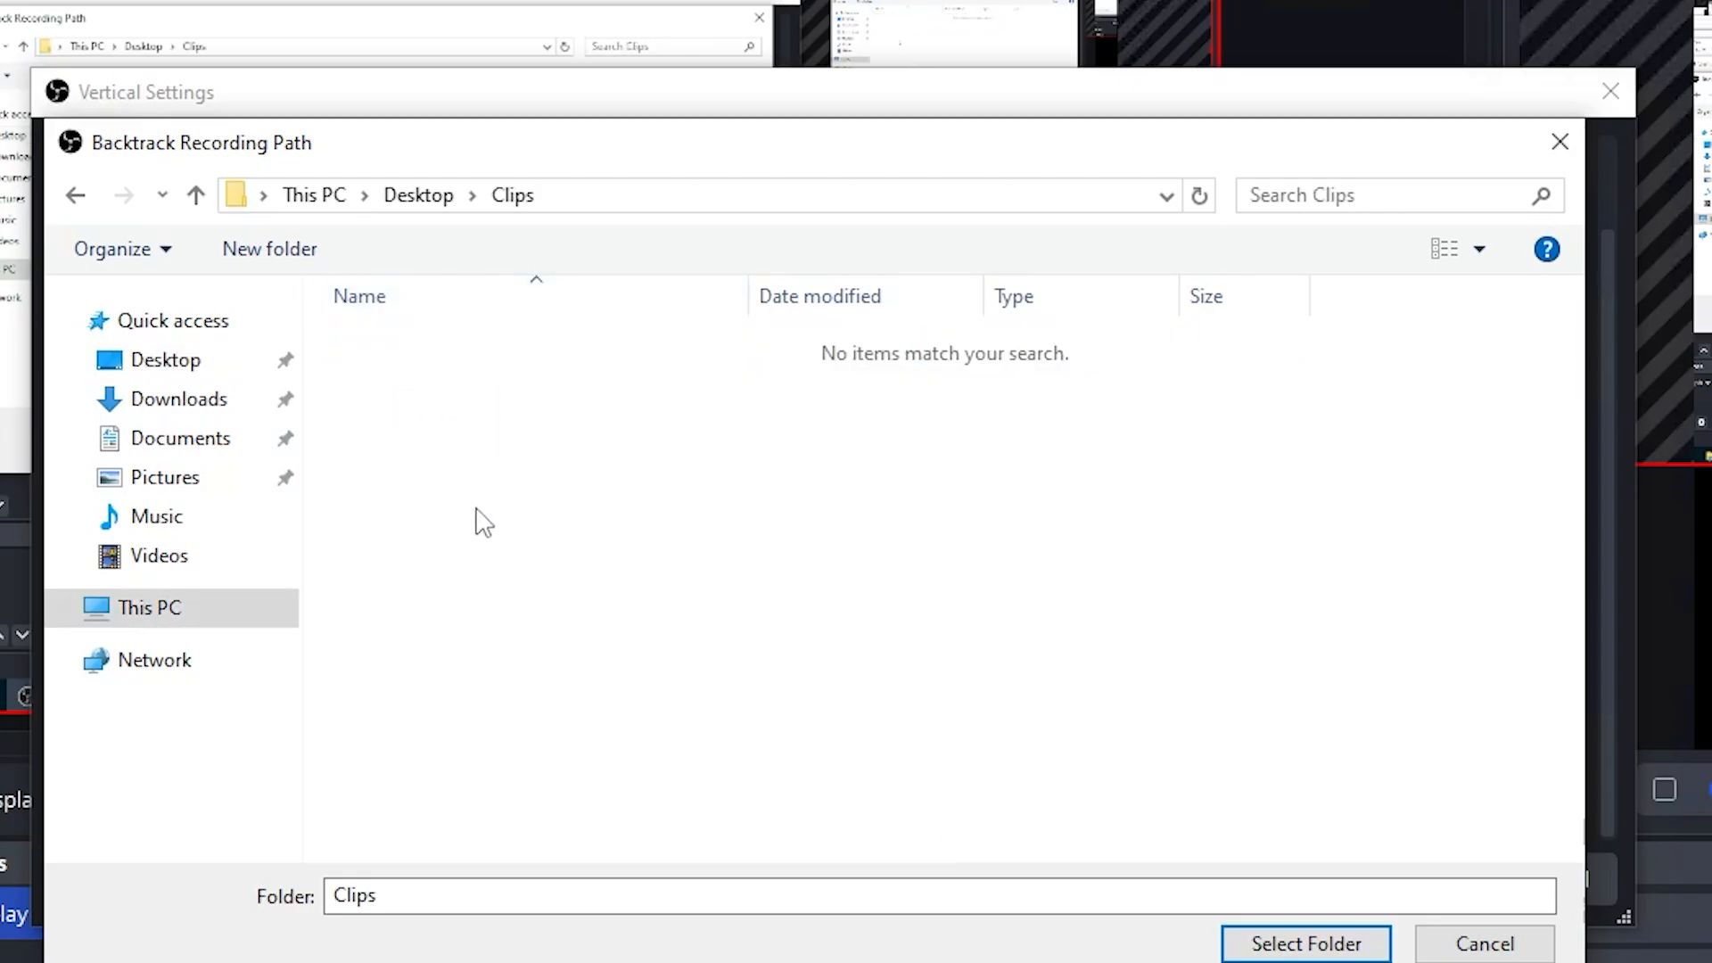
click(1303, 944)
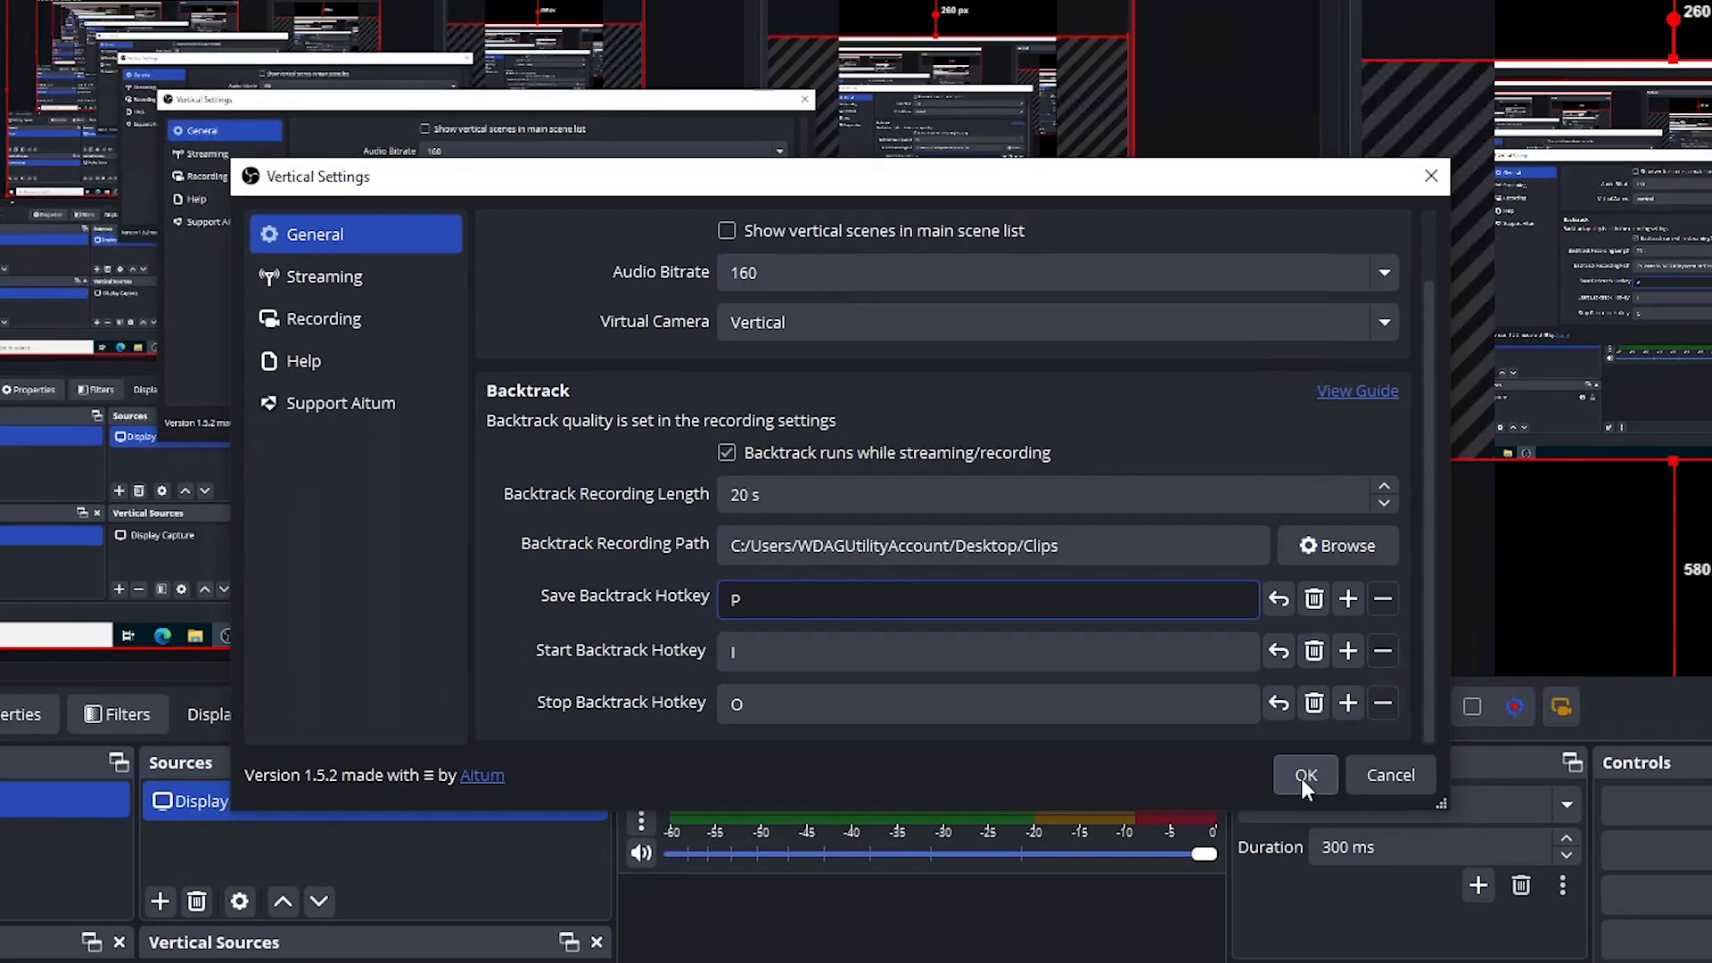
Apply the Vertical settings with P, I and O as save, start and stop Backtrack hotkeys.
click(1304, 776)
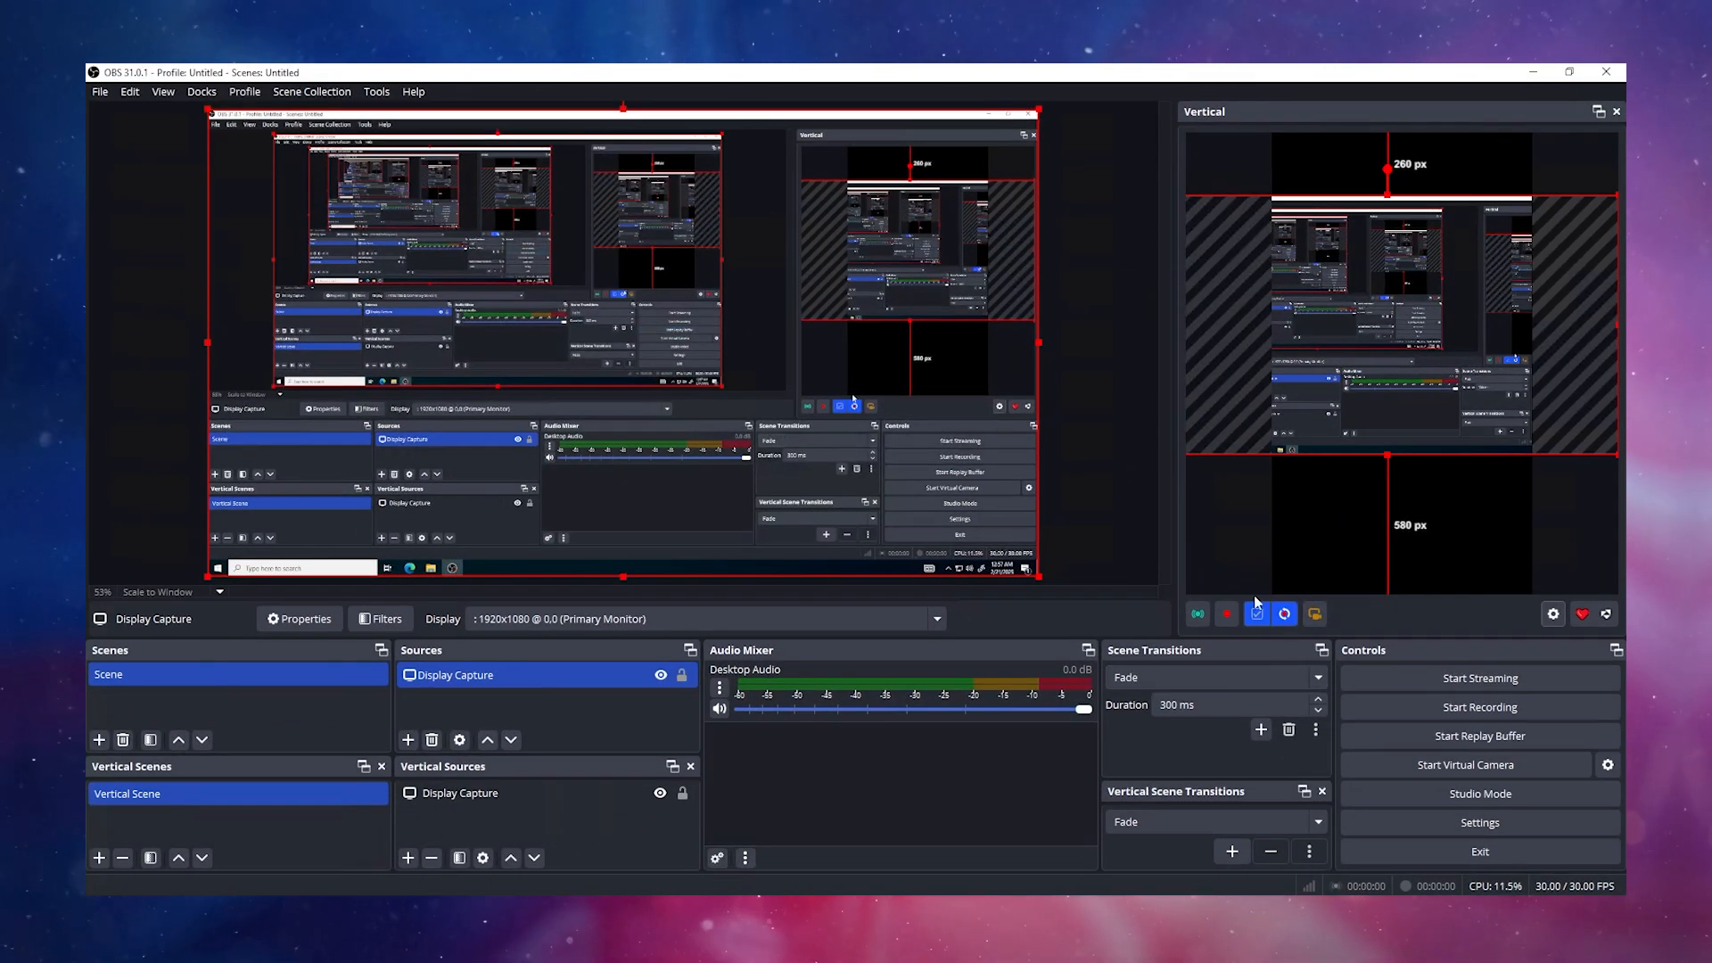
click(1569, 71)
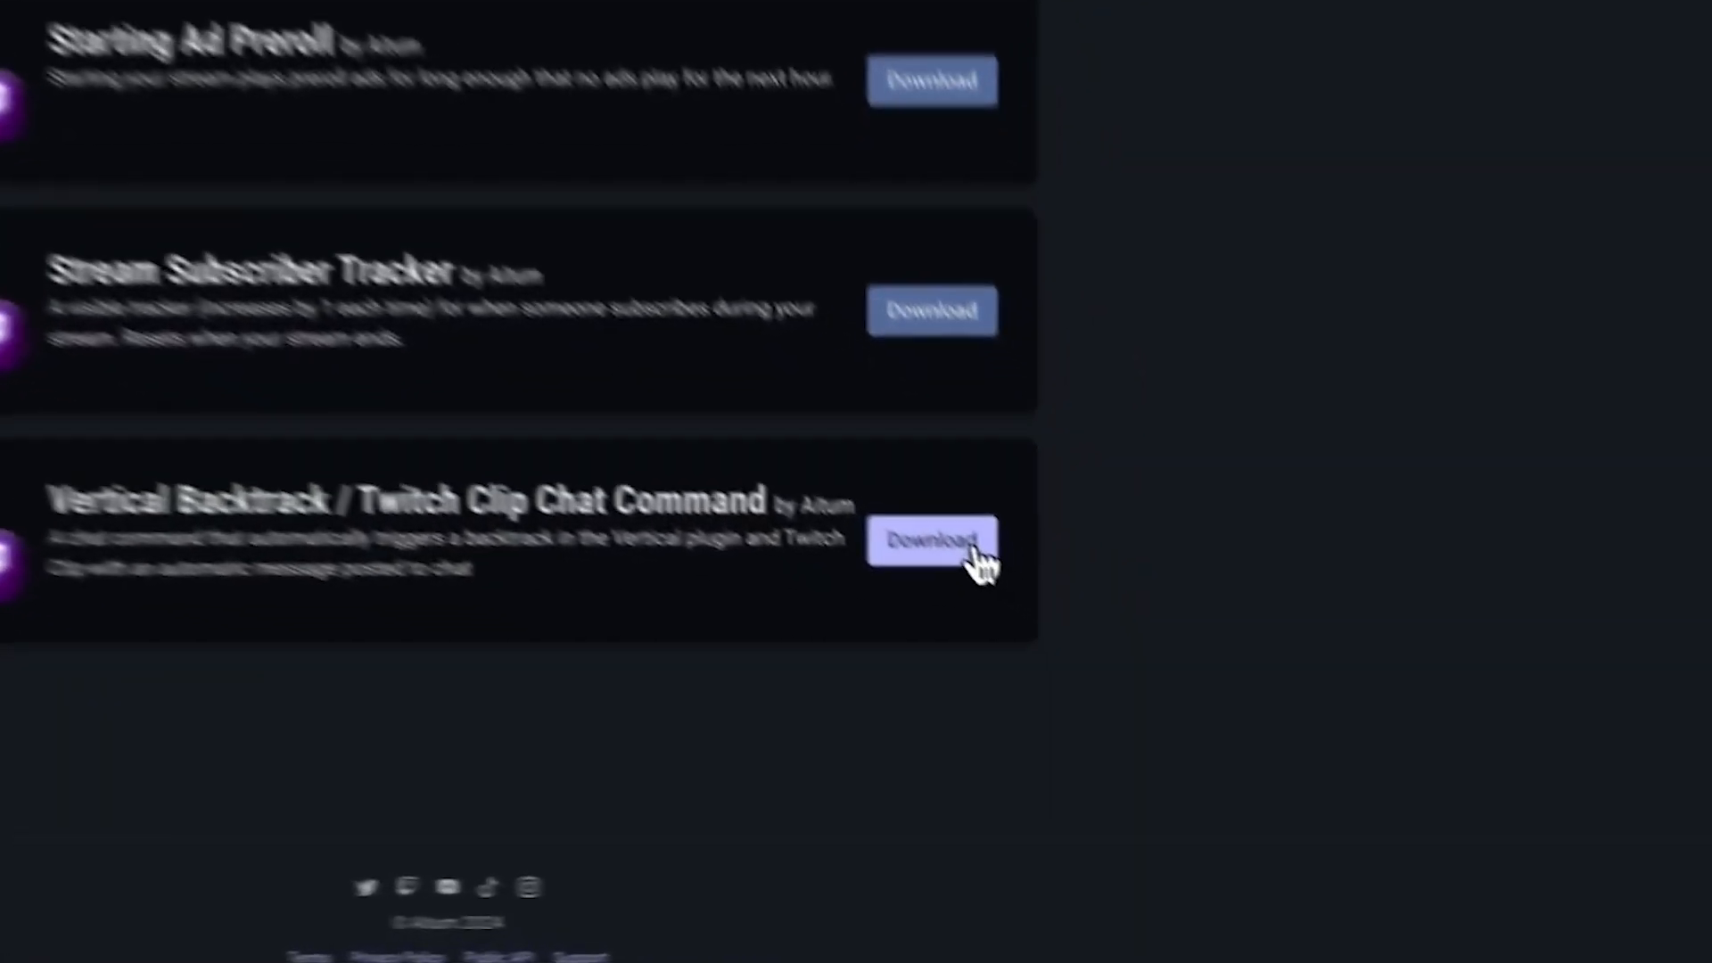
Download the Vertical Backtrack / Twitch Clip Chat Command from the Aitum page.
click(931, 542)
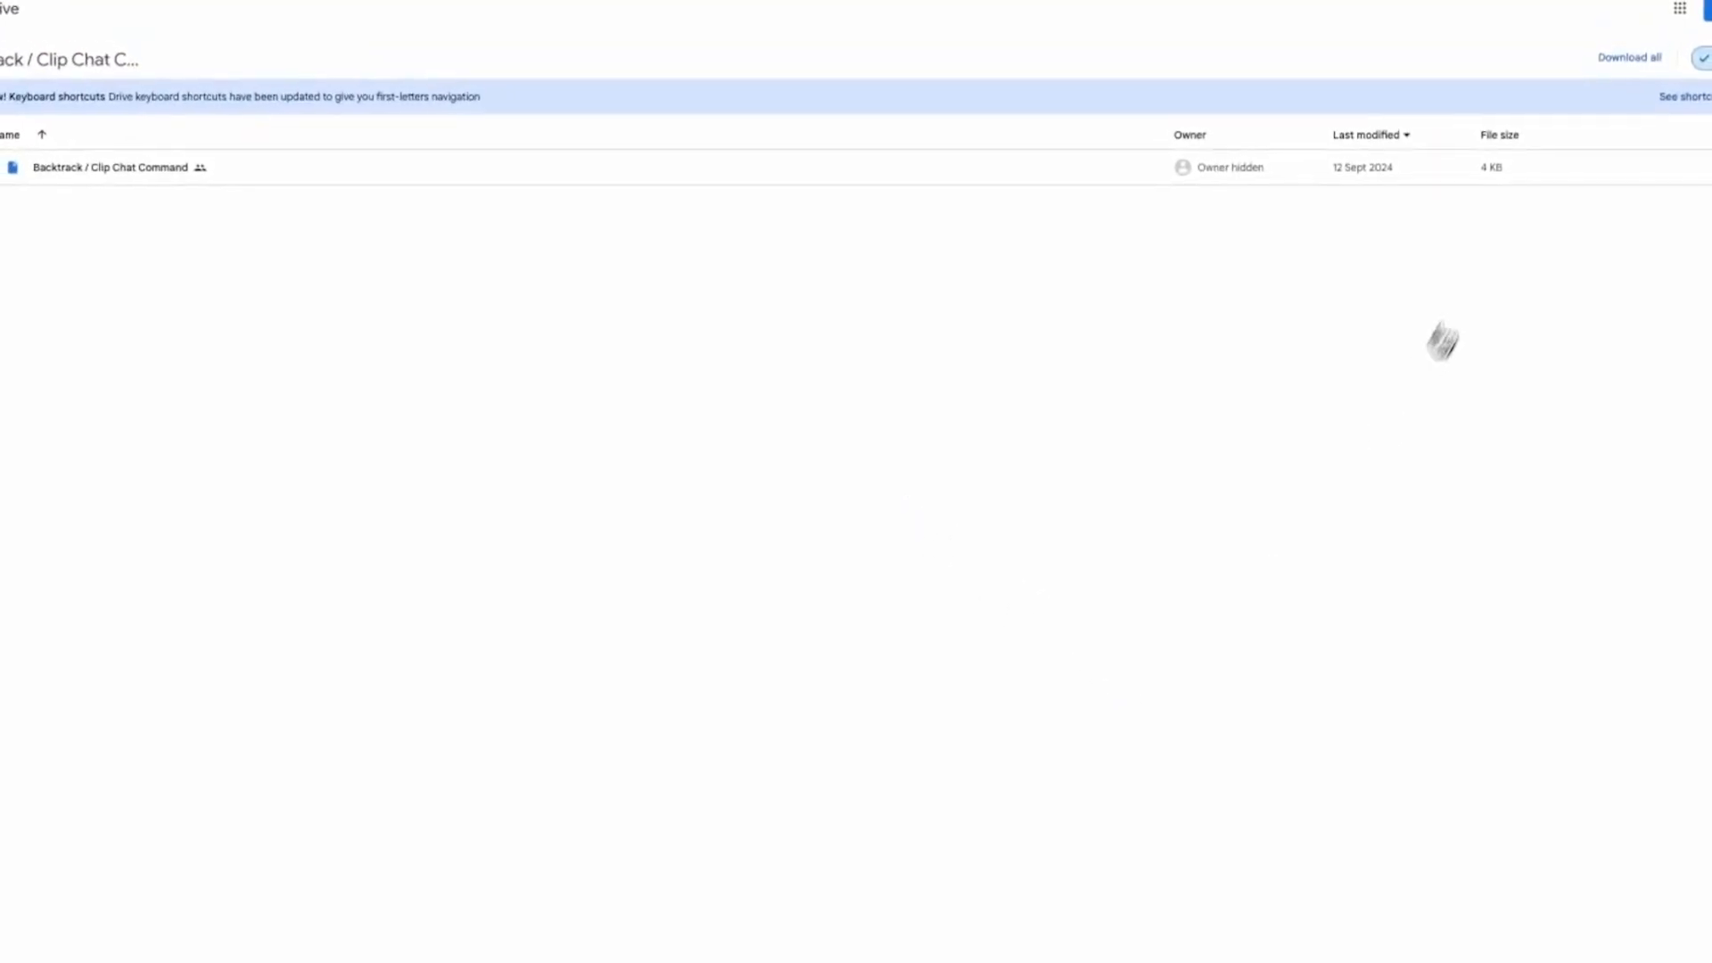